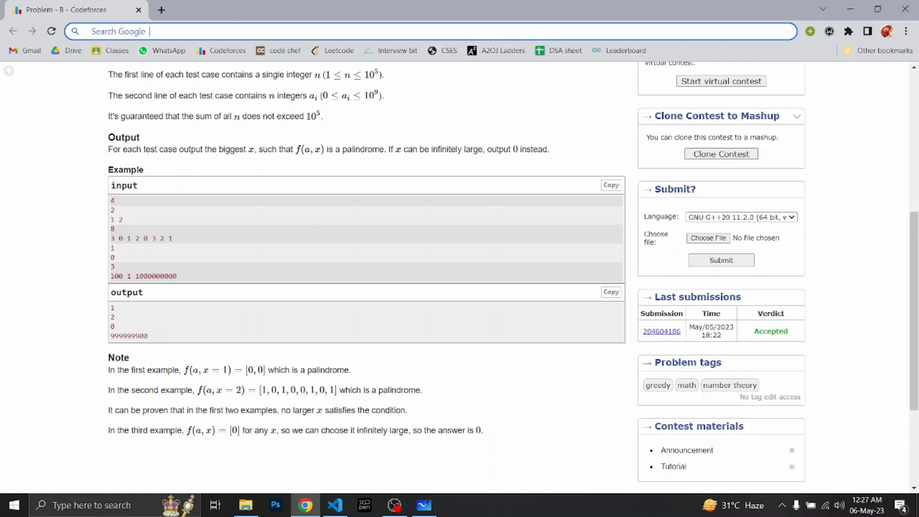
Read through the problem statement and pick out values in the sample input lines.
scroll(up, 3)
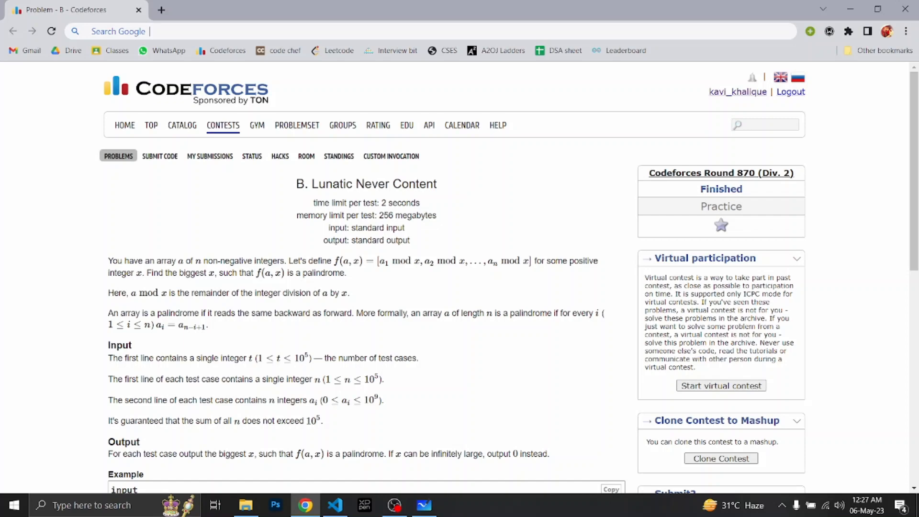
scroll(down, 3)
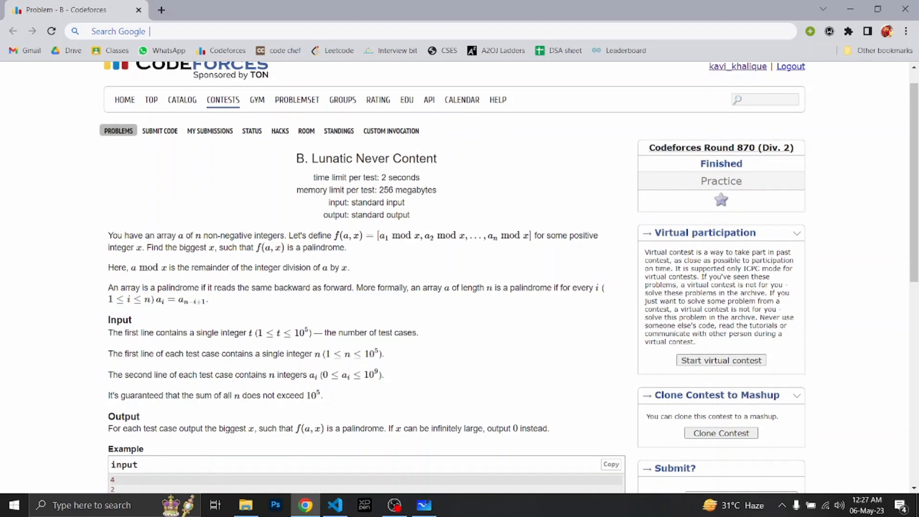
scroll(down, 3)
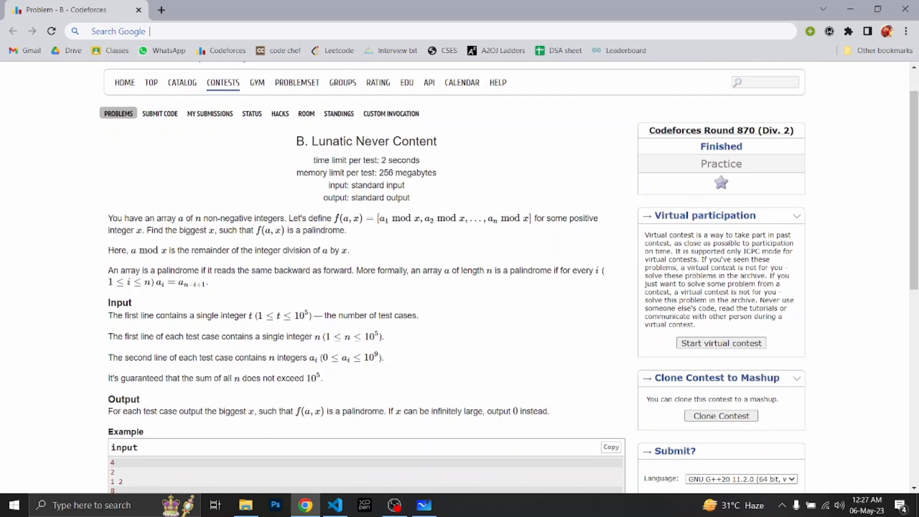
scroll(down, 3)
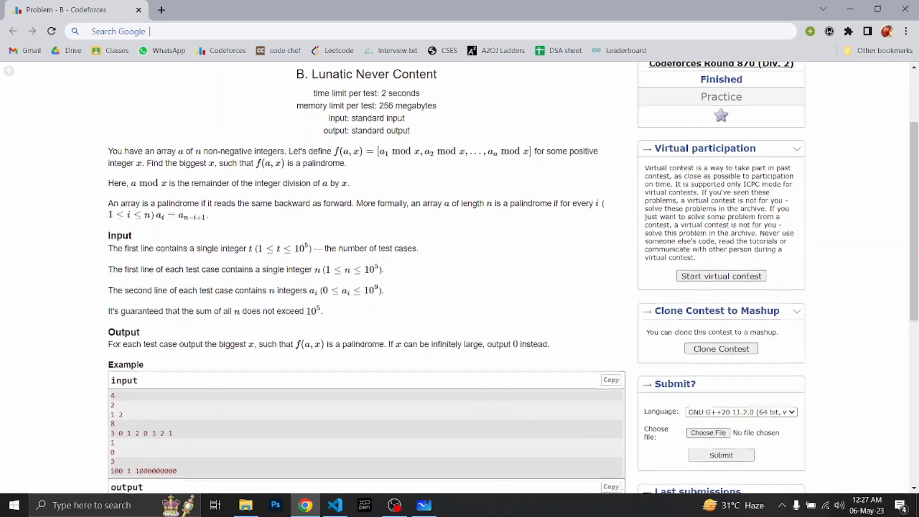
scroll(down, 3)
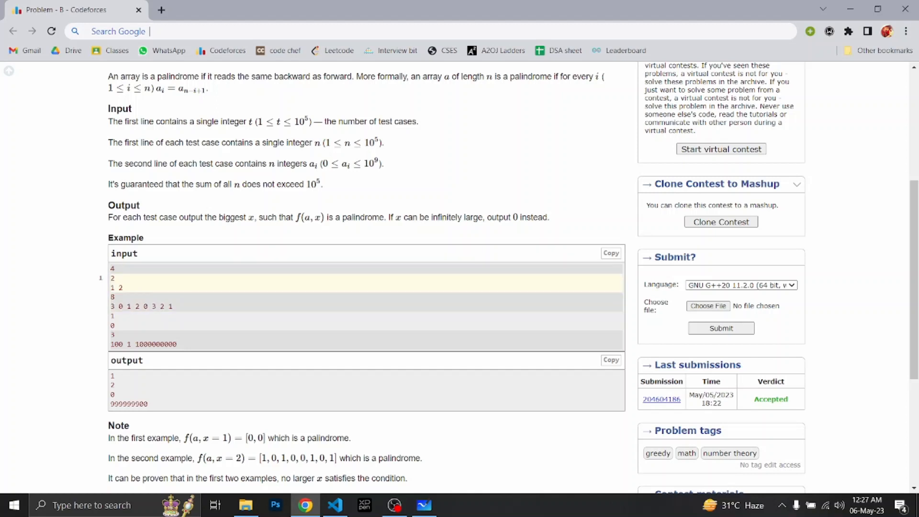
double_click(121, 287)
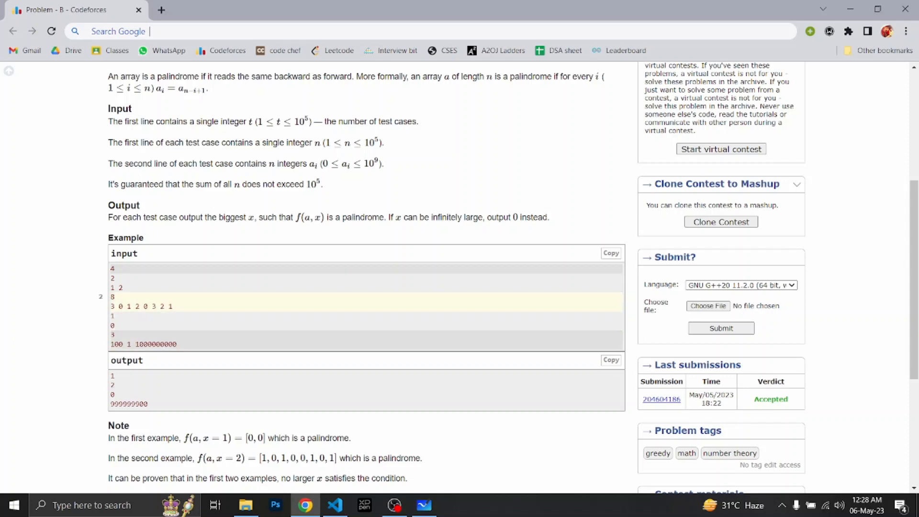
double_click(141, 307)
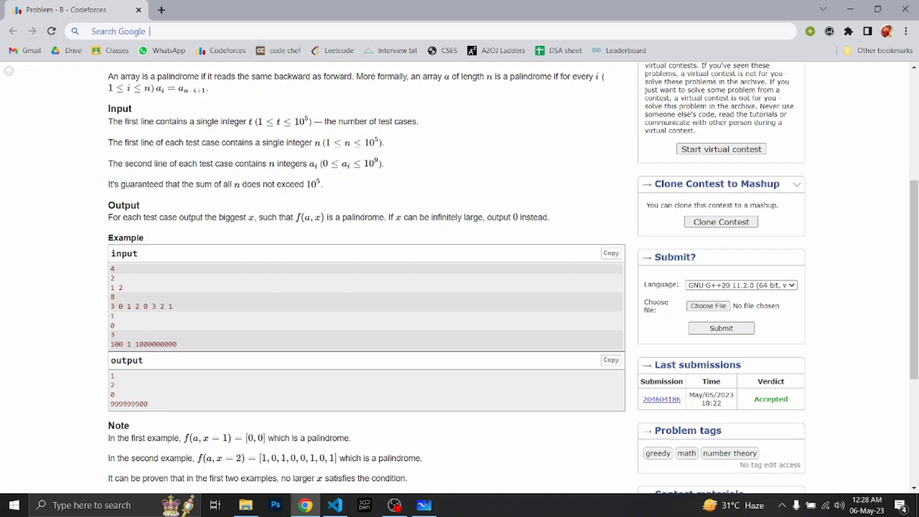
Bring up the Microsoft Whiteboard with the derived equations.
click(424, 504)
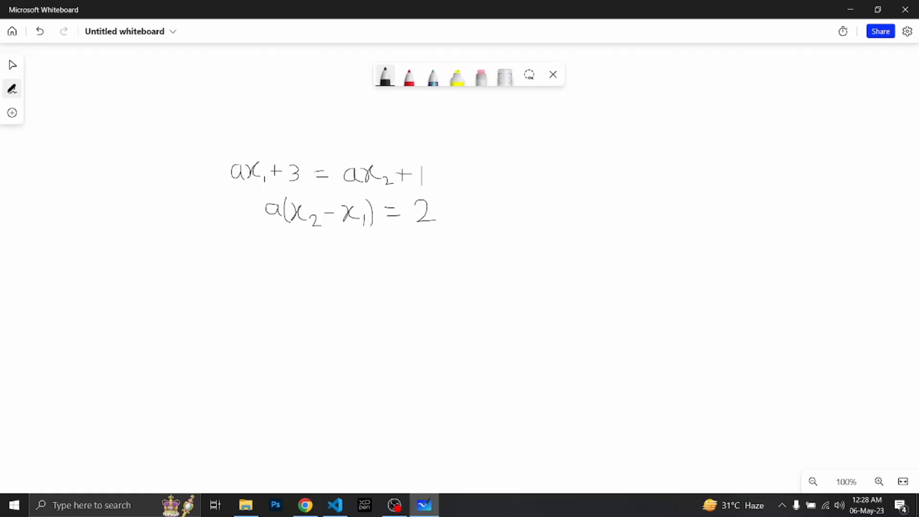
mouse_move(305, 505)
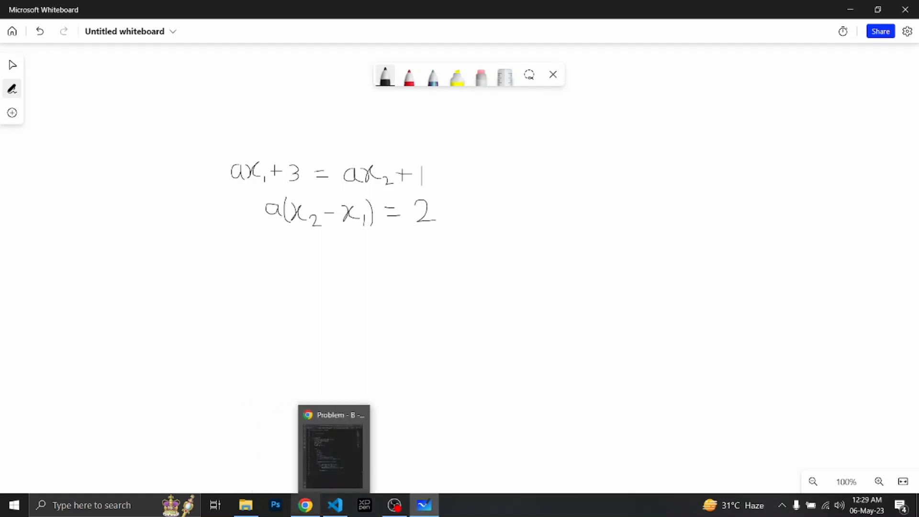
click(332, 447)
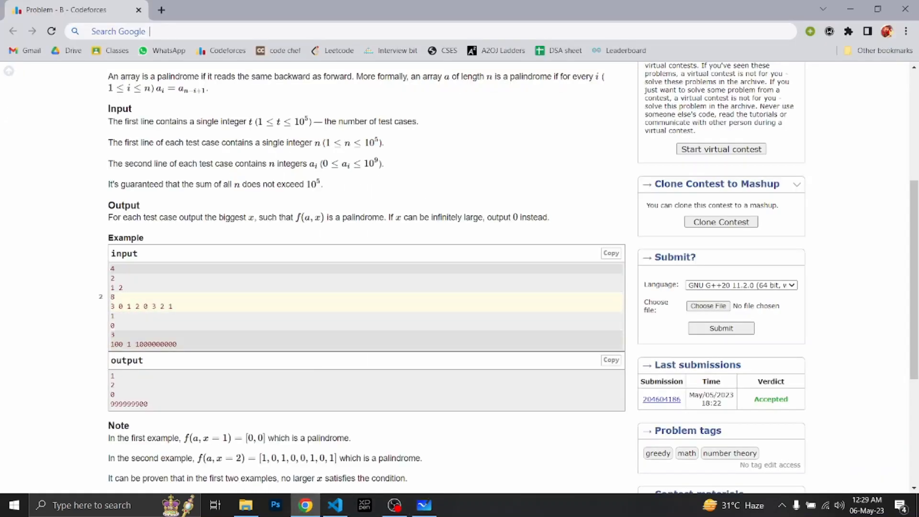
double_click(141, 307)
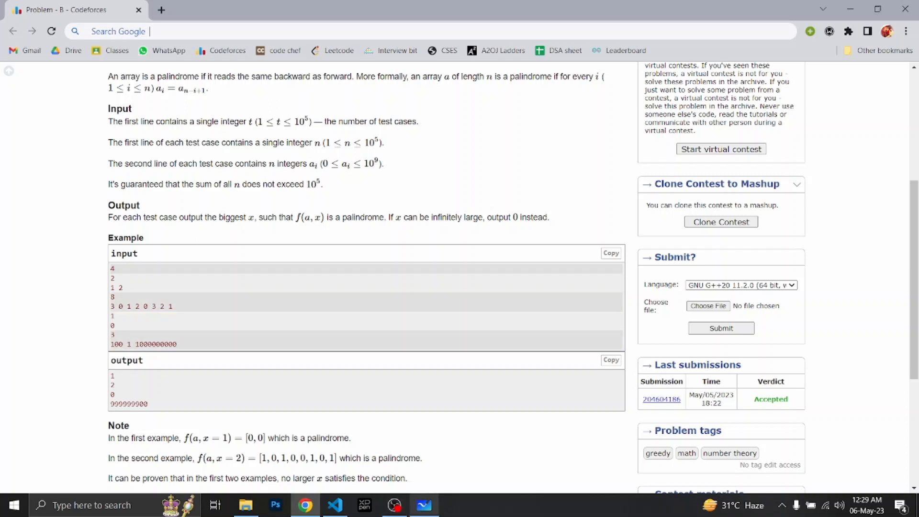
click(424, 504)
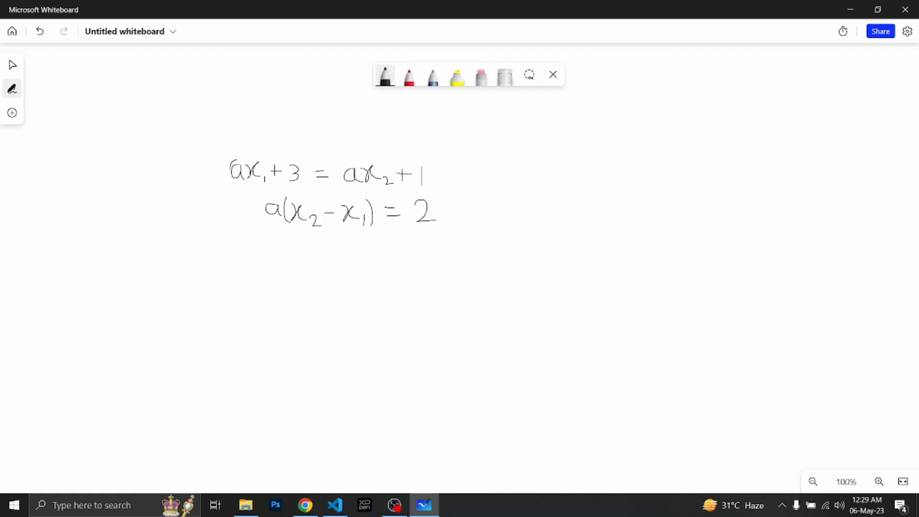
Box the equation a(x2 − x1) = 2, checking the second sample array's last number in between.
drag(234, 164, 237, 176)
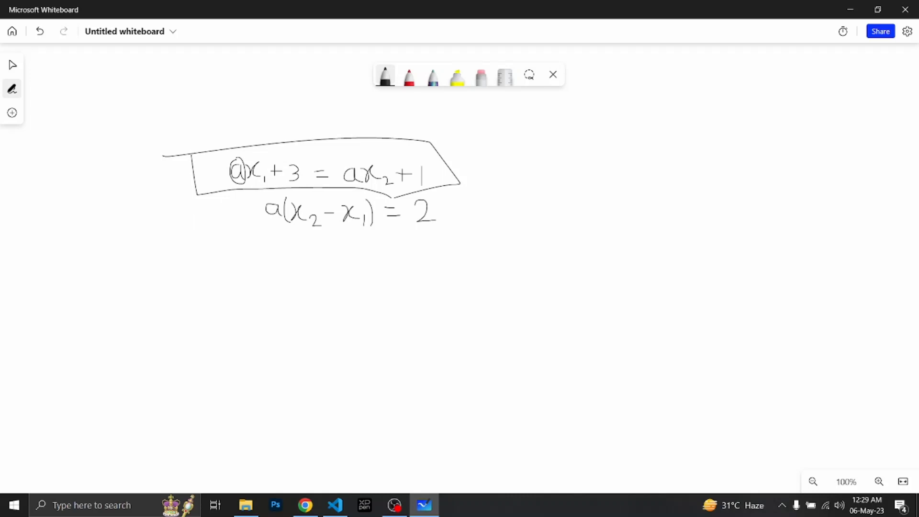
mouse_move(305, 505)
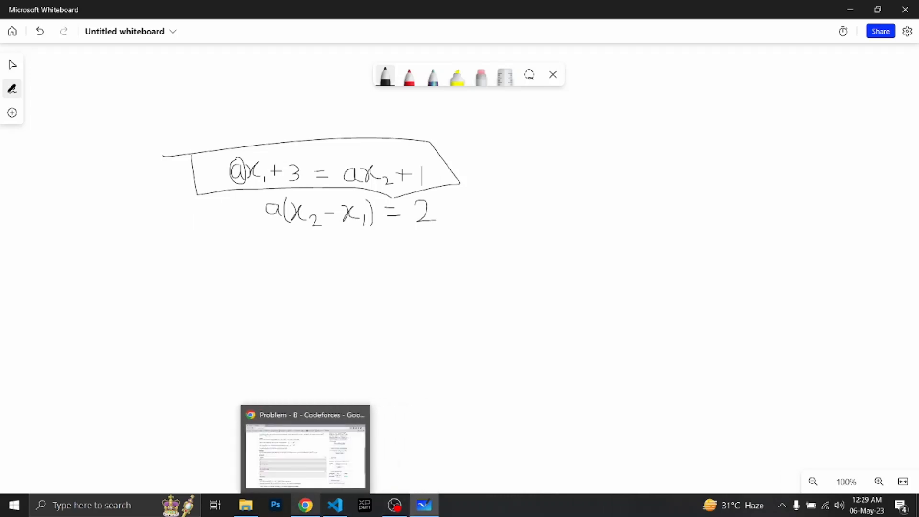
click(305, 448)
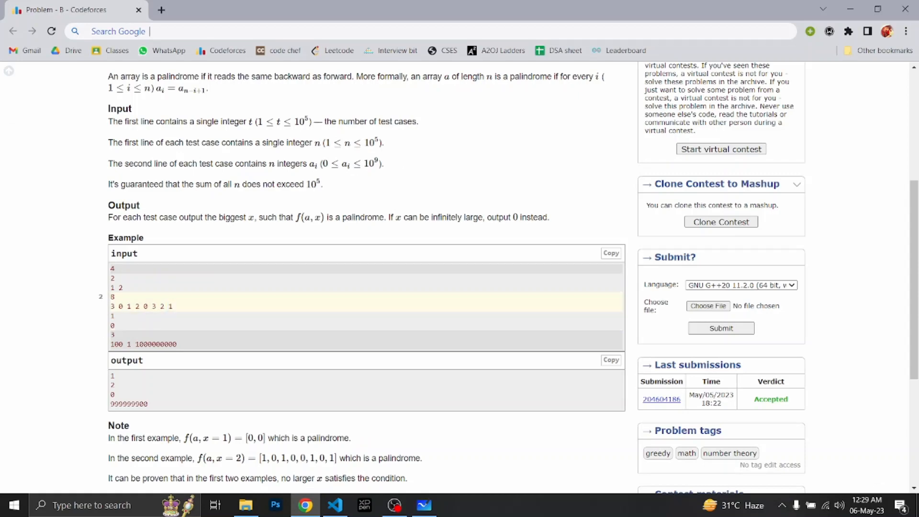
double_click(170, 306)
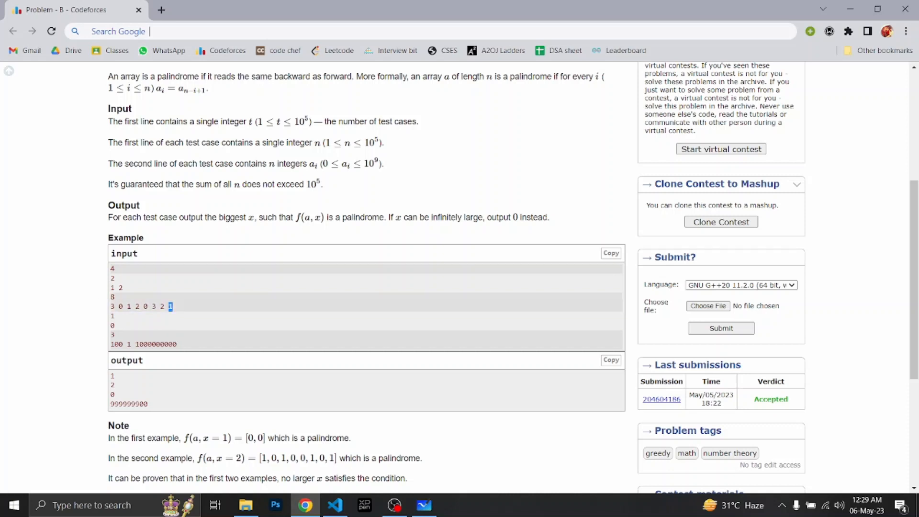
mouse_move(424, 505)
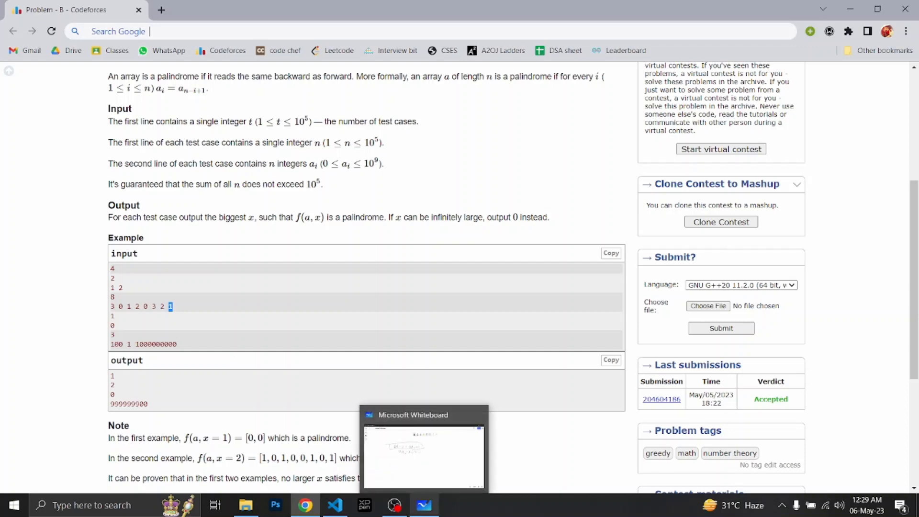
click(423, 457)
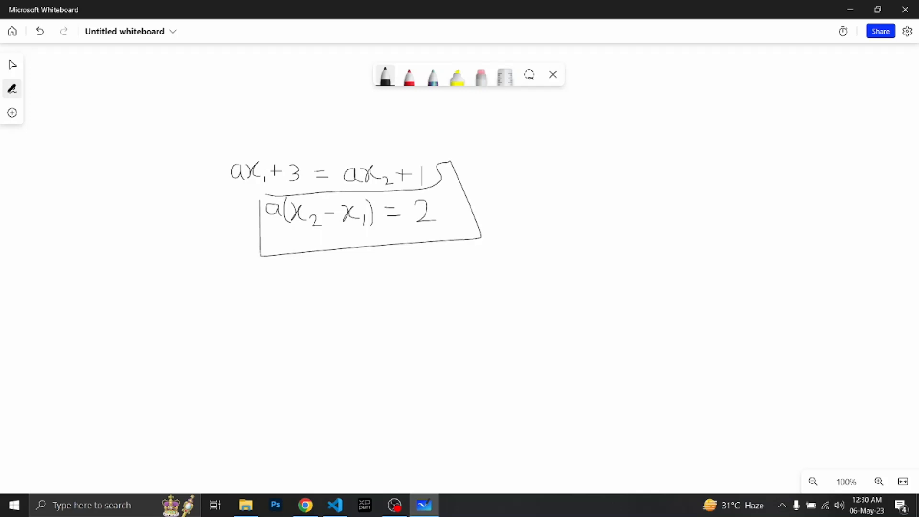
Circle the constants 3, 1 and 2 in the derivation and go back to the problem statement.
drag(287, 164, 299, 184)
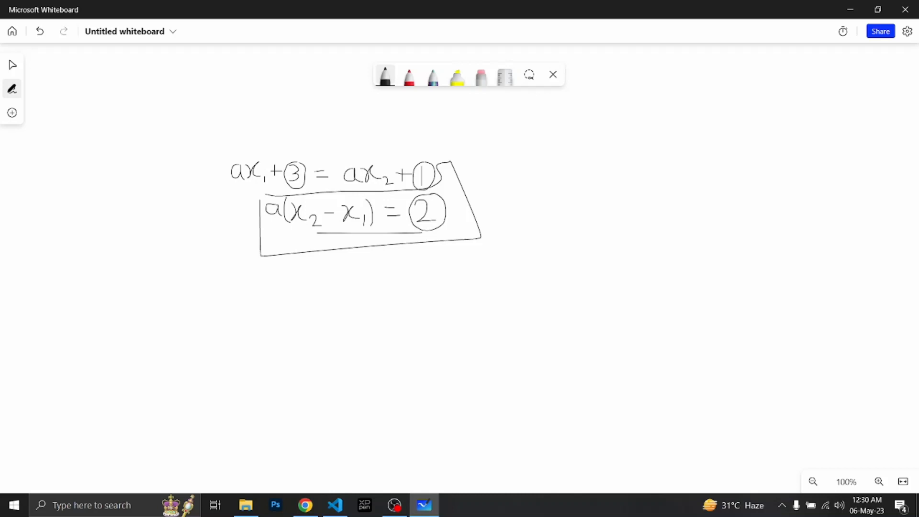
mouse_move(394, 504)
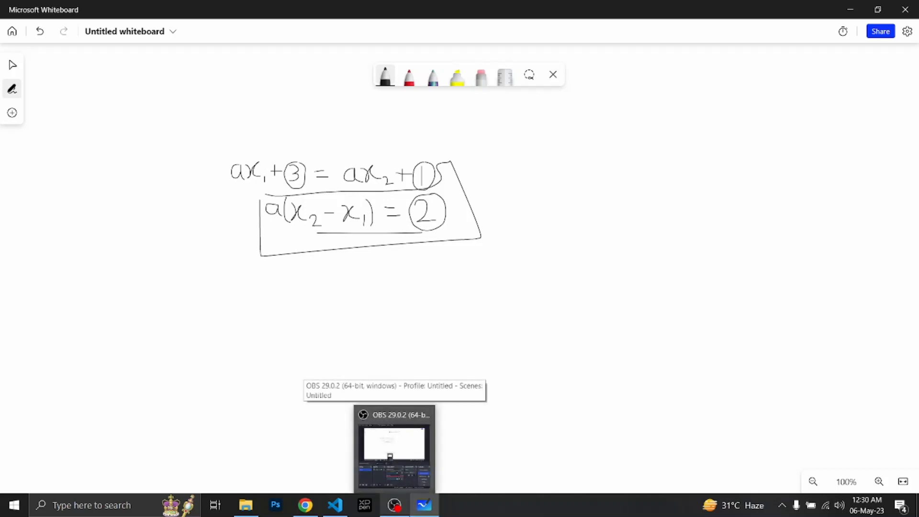
mouse_move(334, 505)
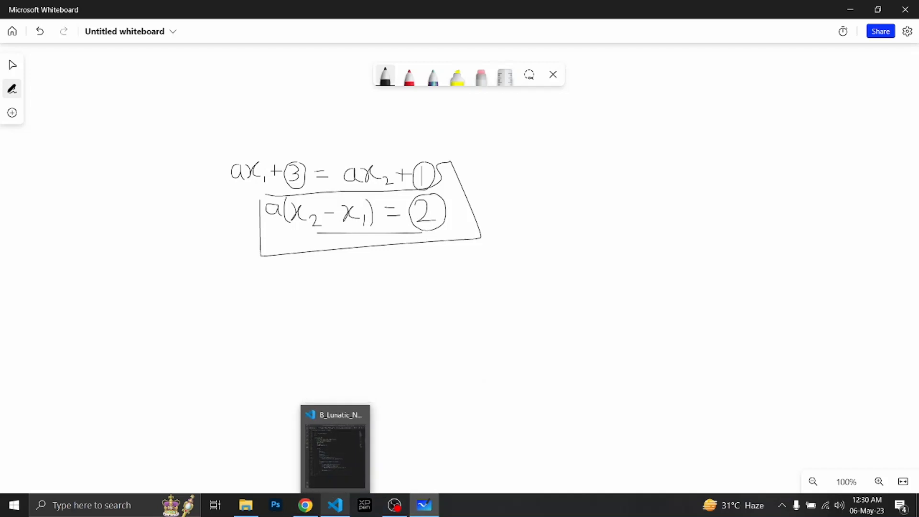
click(304, 505)
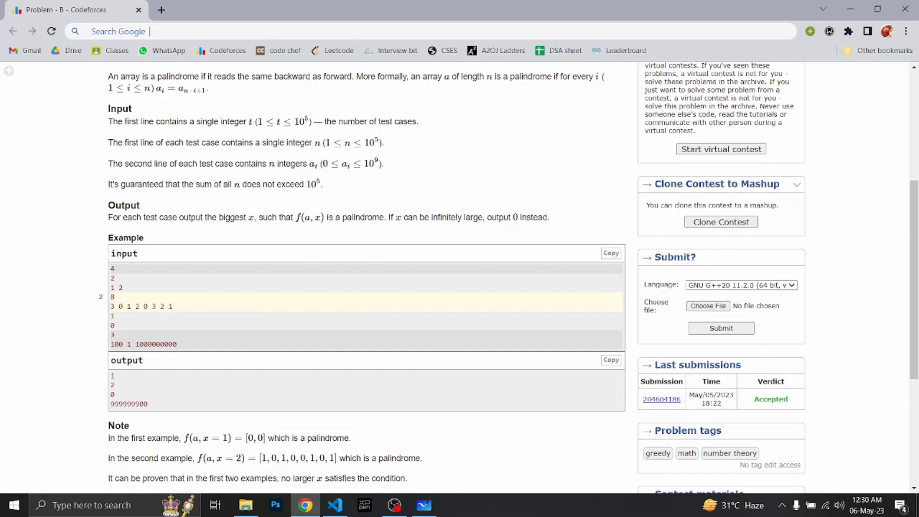
double_click(168, 306)
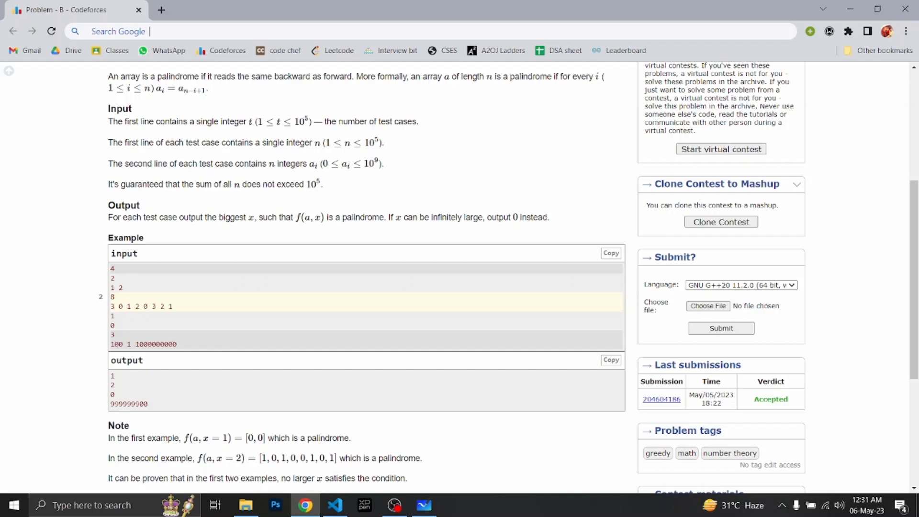
double_click(128, 306)
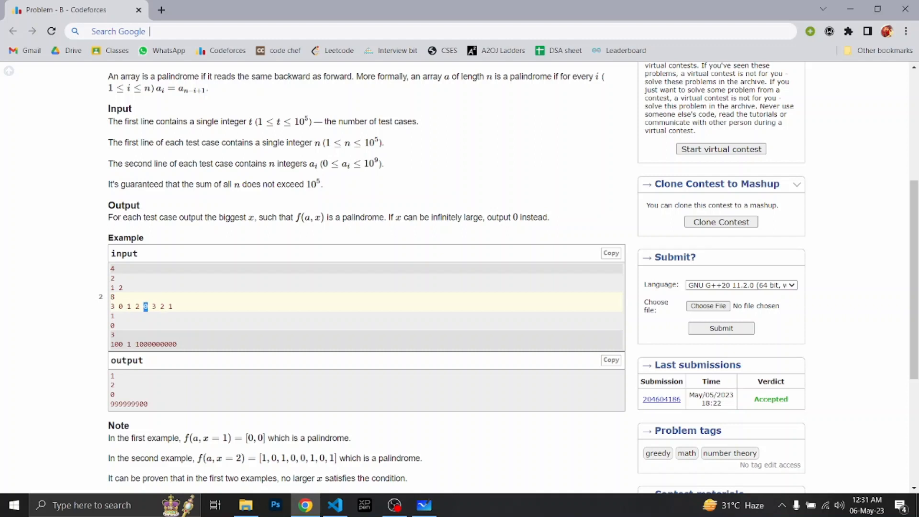
click(147, 316)
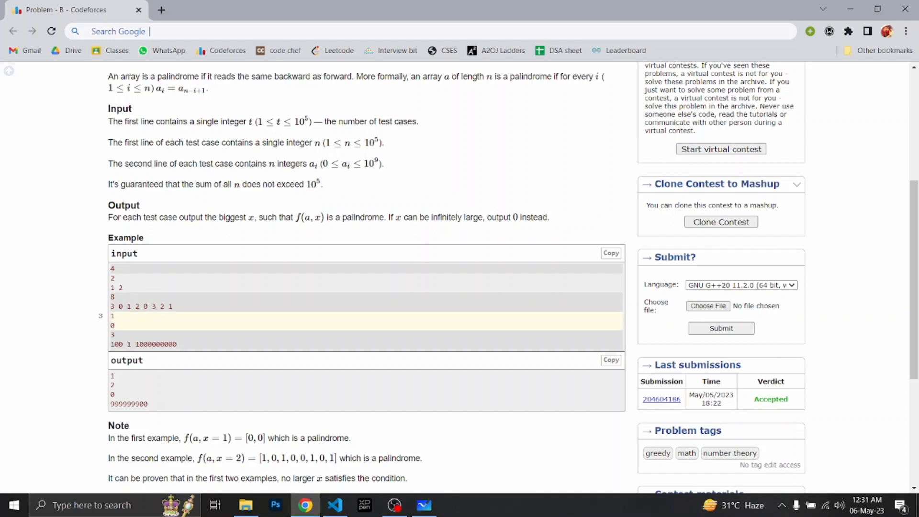
double_click(163, 344)
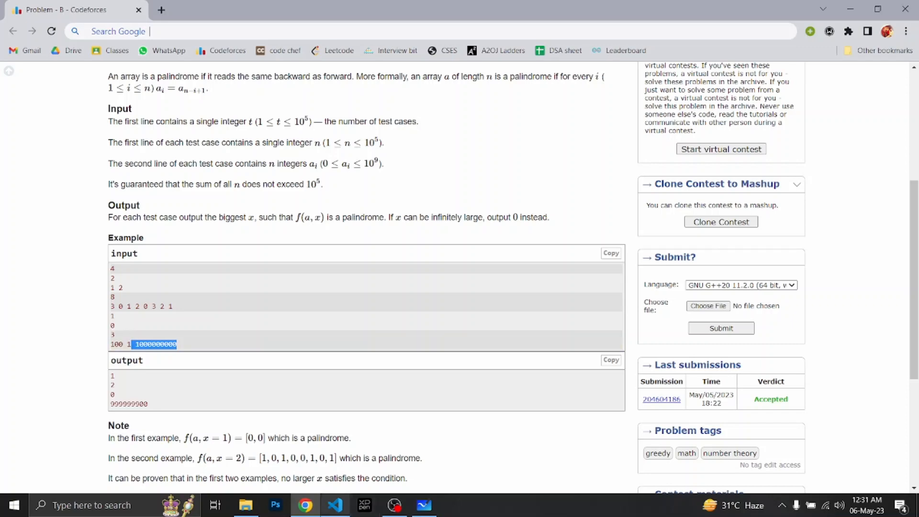
click(335, 504)
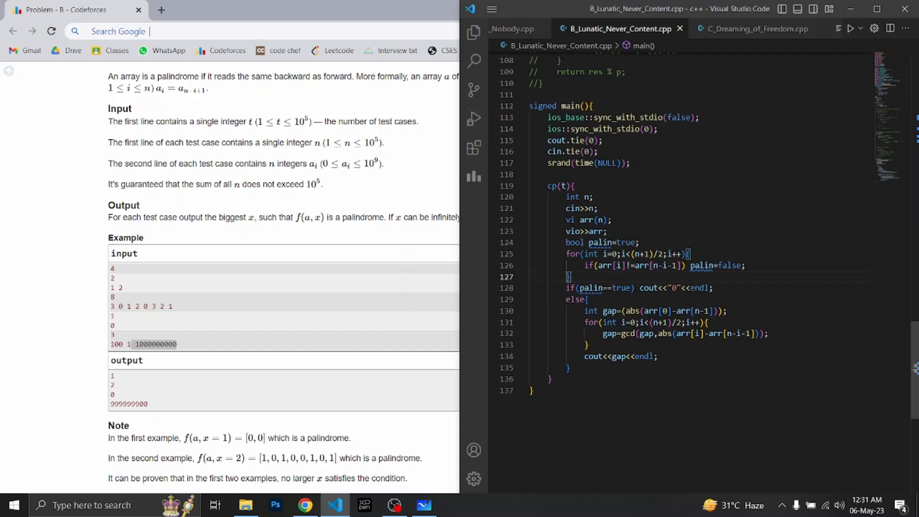
double_click(699, 288)
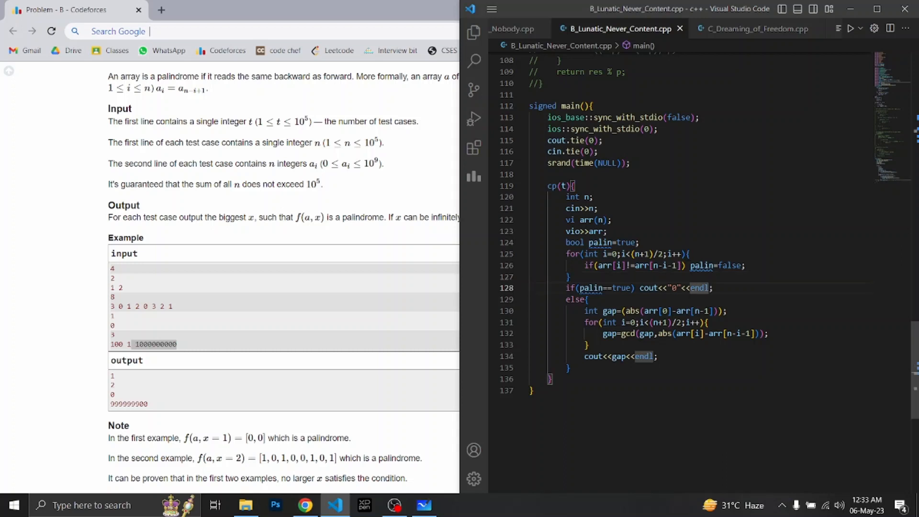
click(609, 310)
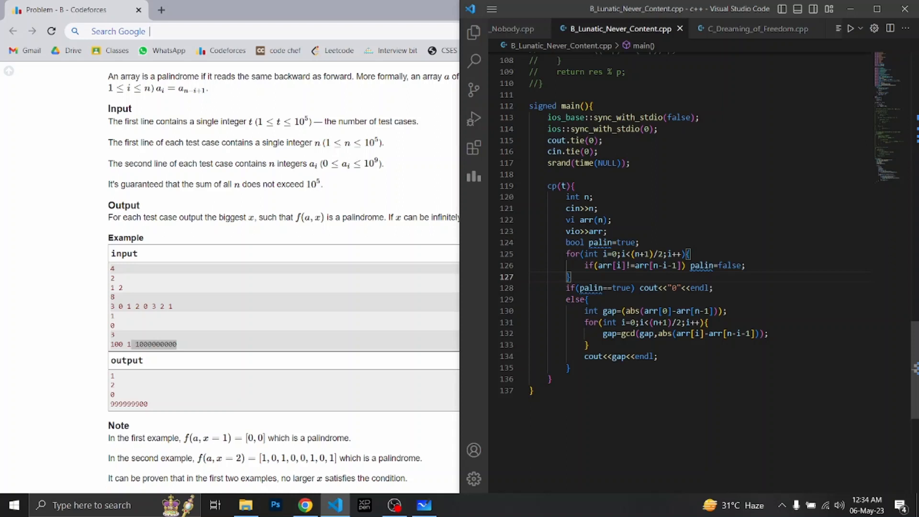
double_click(706, 333)
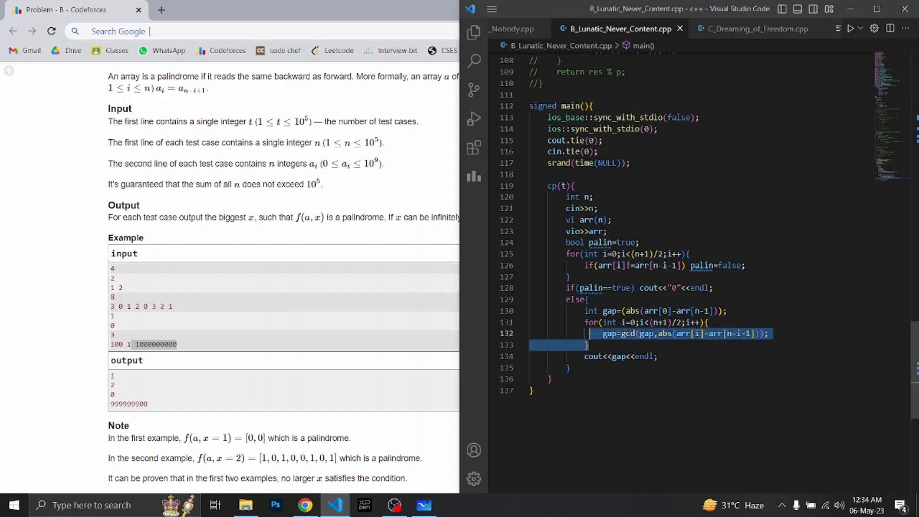
click(569, 367)
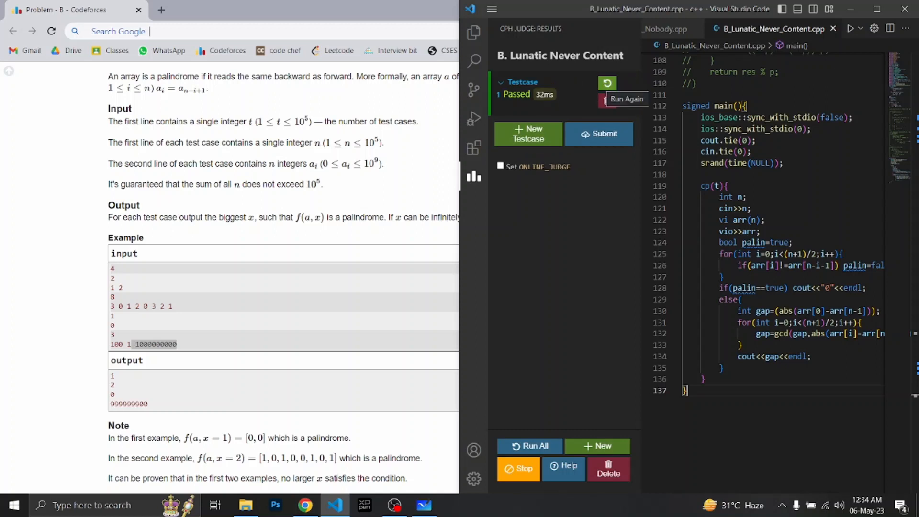
Expand the passed CPH test to show received output 1, 2, 0, 999999900 matches expected.
click(521, 82)
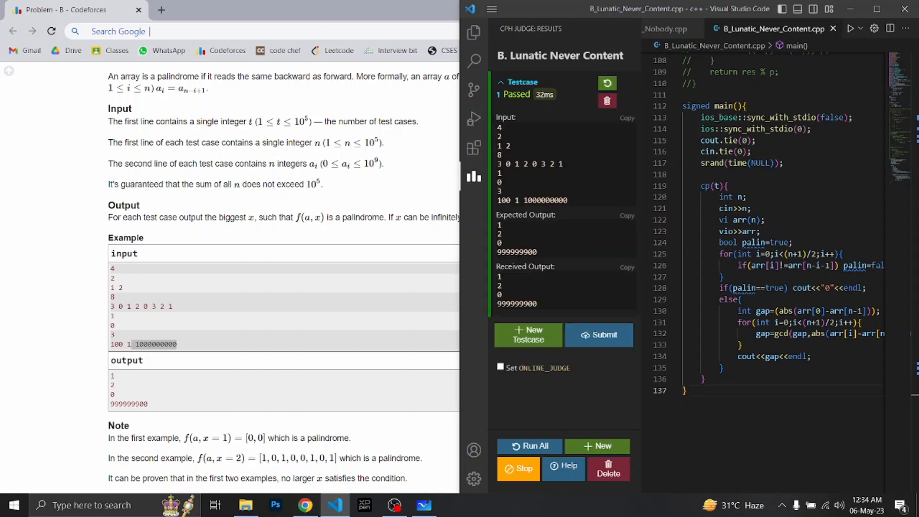